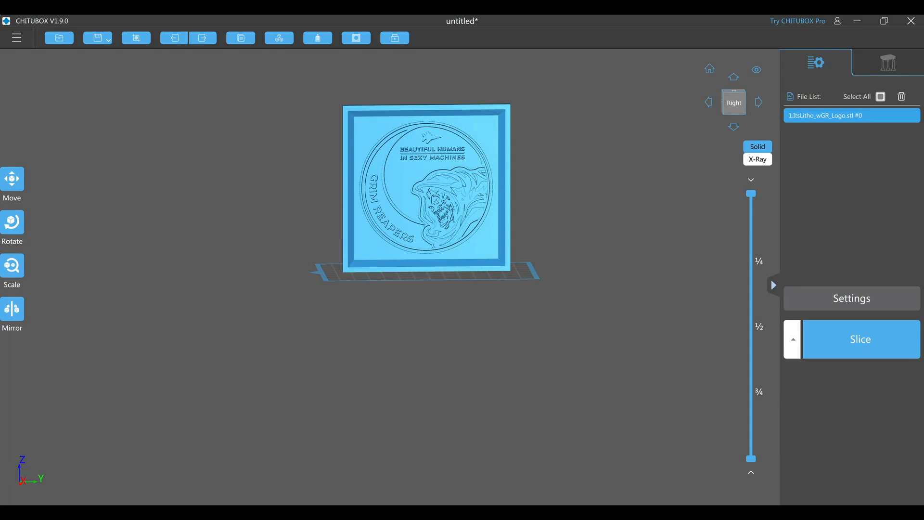
- Open the Settings dialog for the Elegoo Mars 2 Pro printer profile
left_click(851, 297)
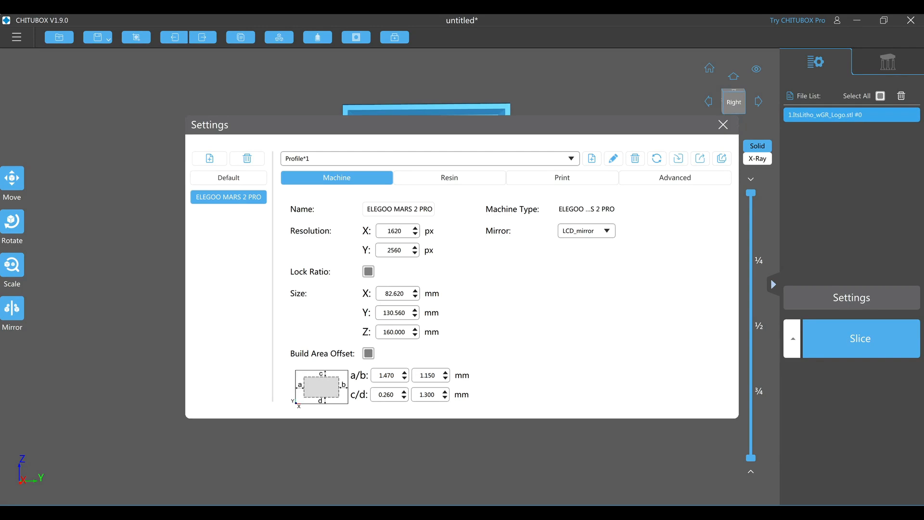
- Review the Resin, Print and Advanced pages, including anti-aliasing grey level 4 and image blur 2
left_click(448, 177)
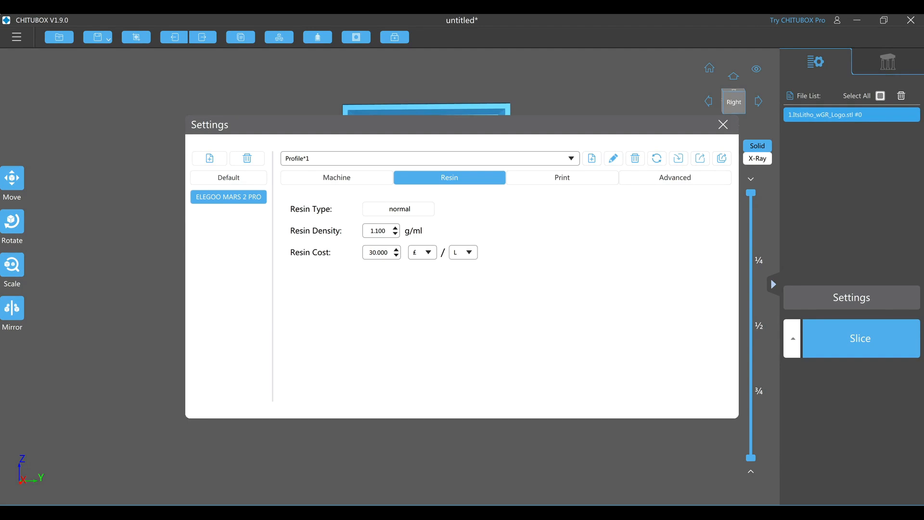
left_click(560, 177)
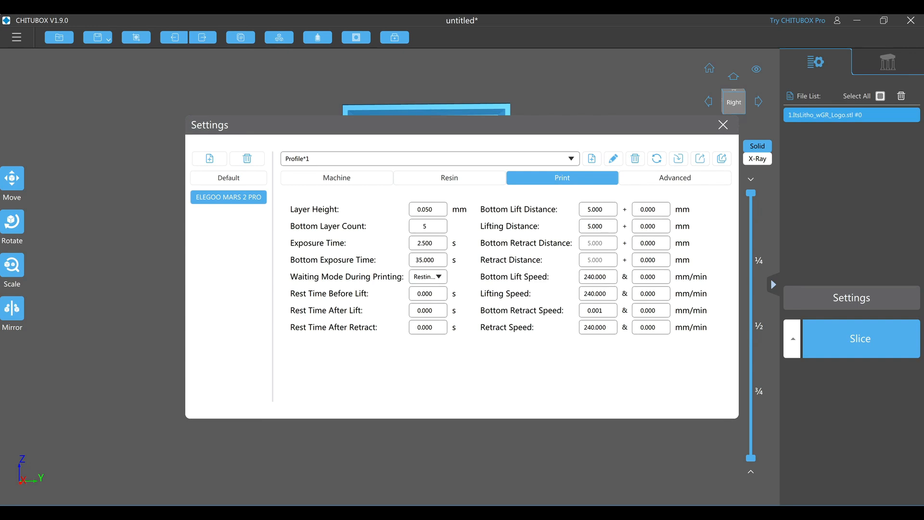
left_click(674, 177)
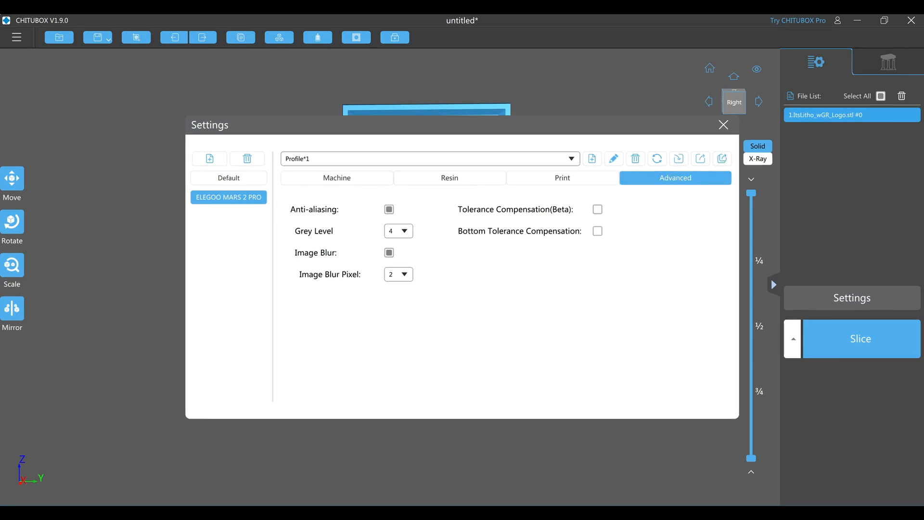